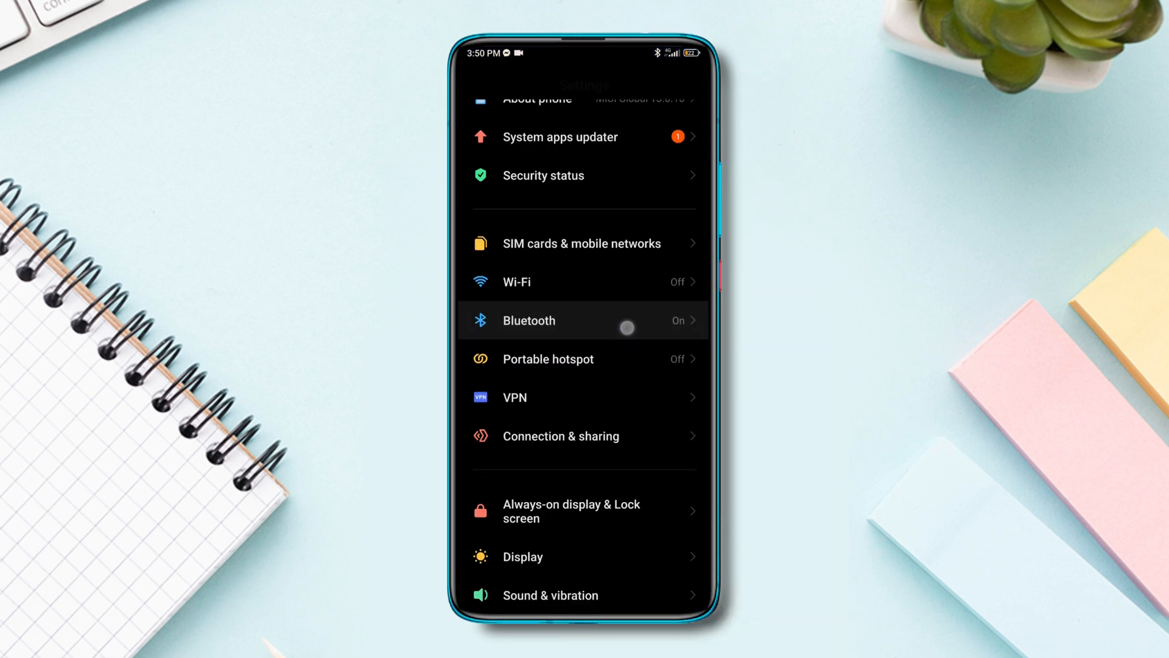
Scroll the Settings list down to Privacy protection and open it
scroll("down", 3)
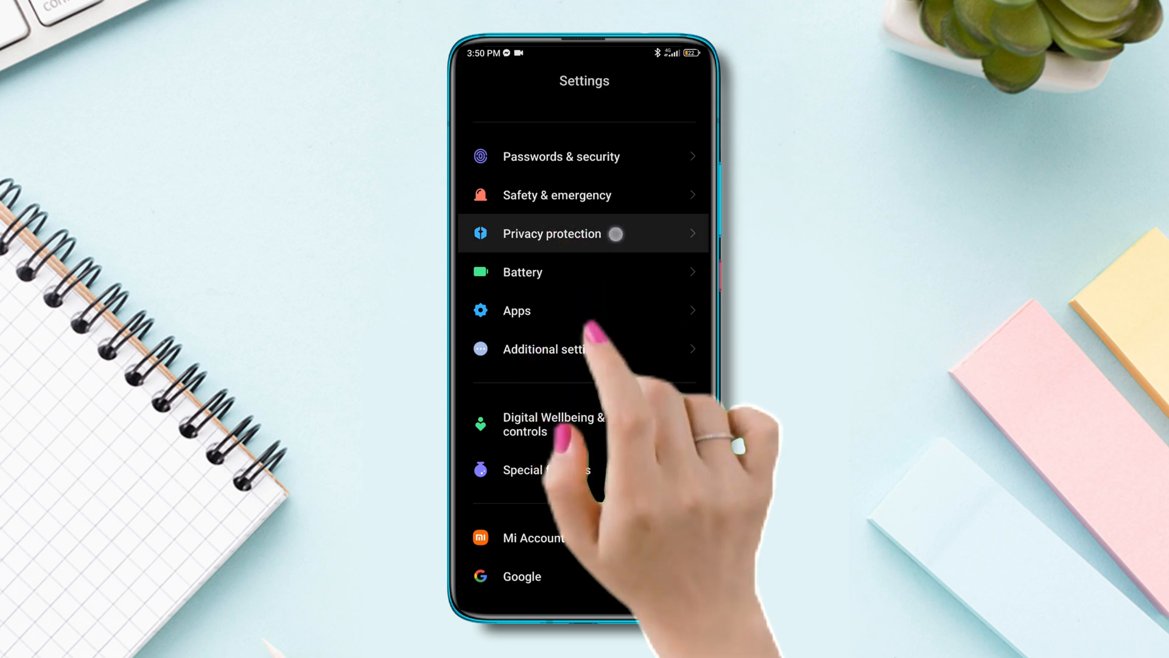
left_click(552, 233)
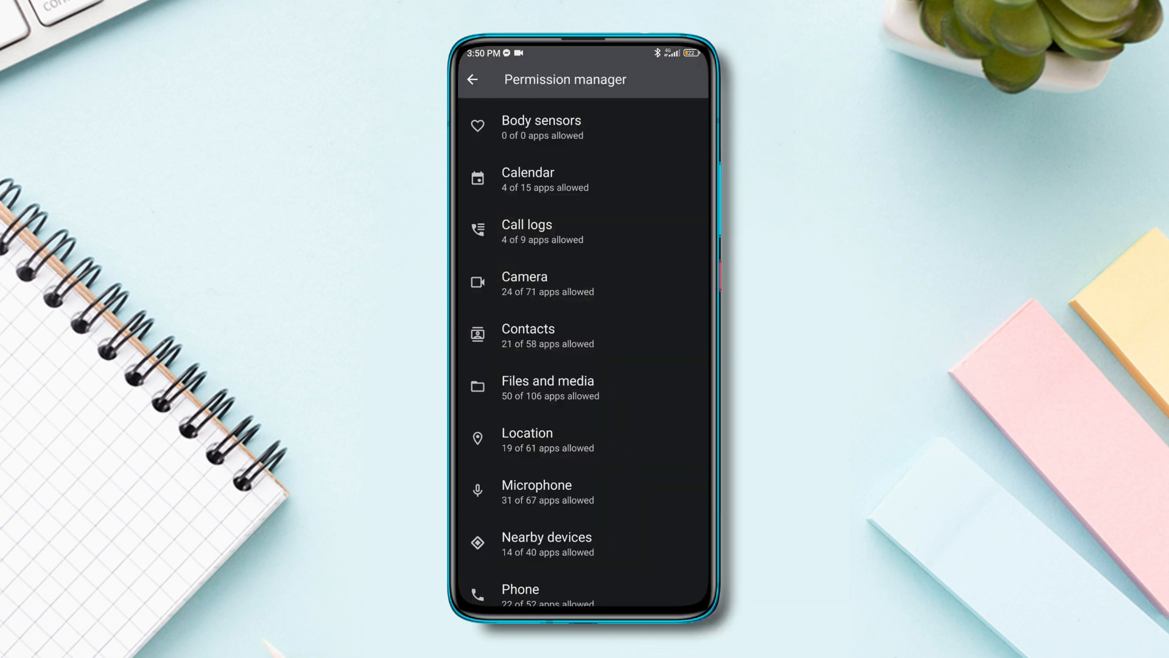
Scroll through Permission manager to set Instagram's camera access to 'Allow only while using the app'
scroll("down", 3)
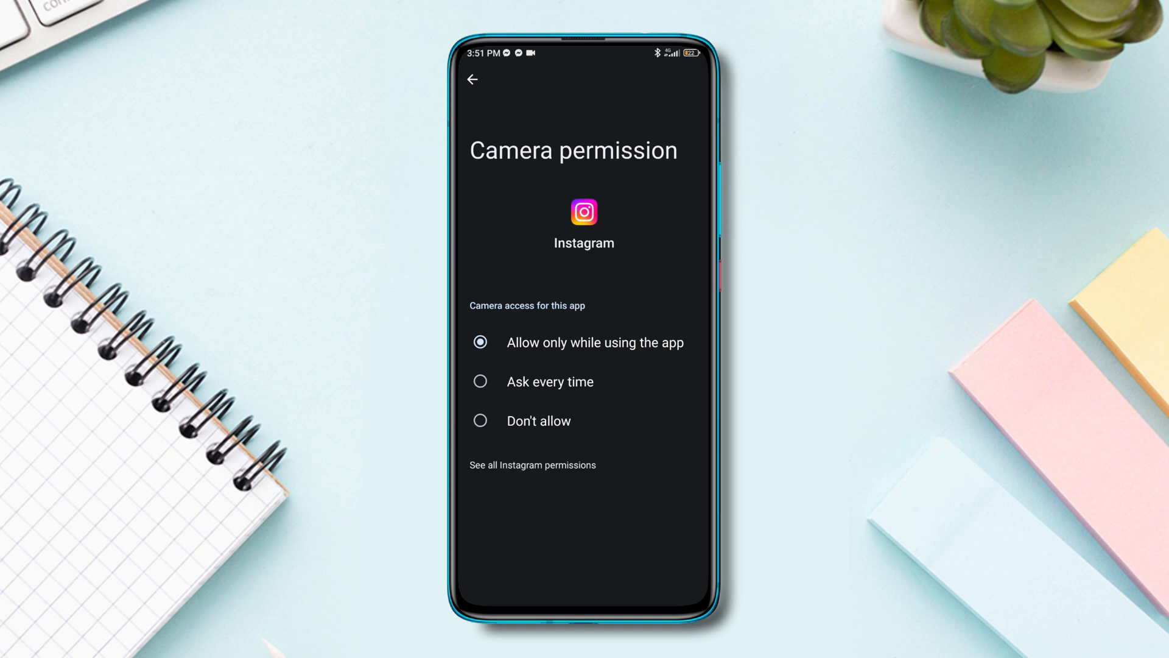
Go back to the Permission manager list, then exit Settings to the home screen
left_click(471, 79)
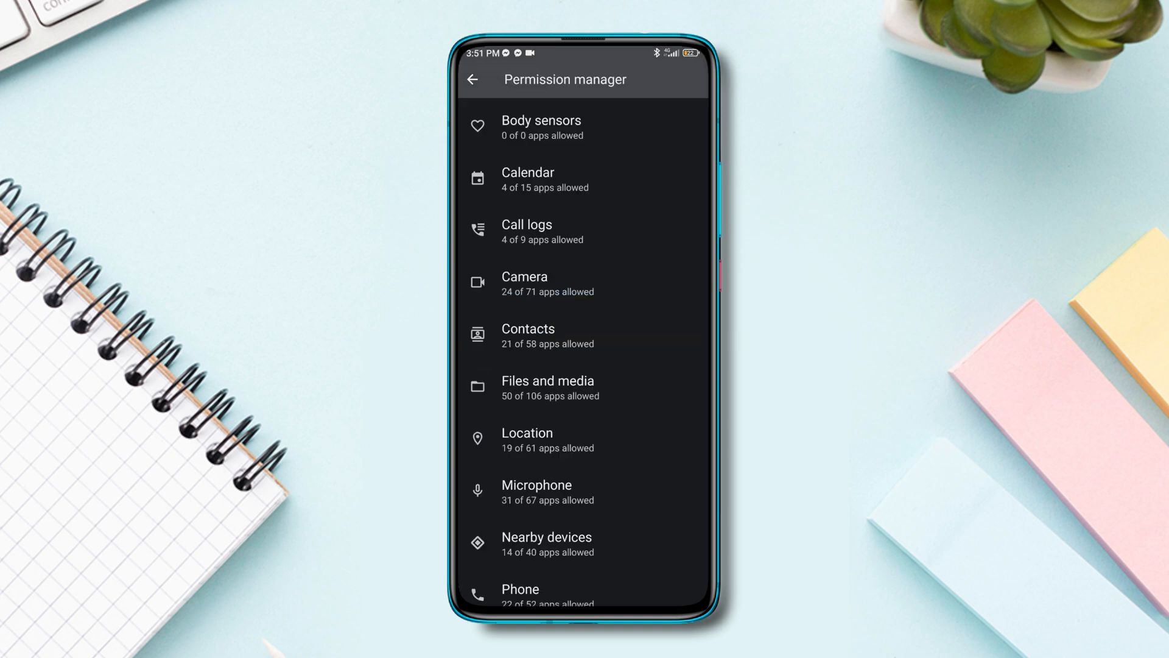
scroll("down", 3)
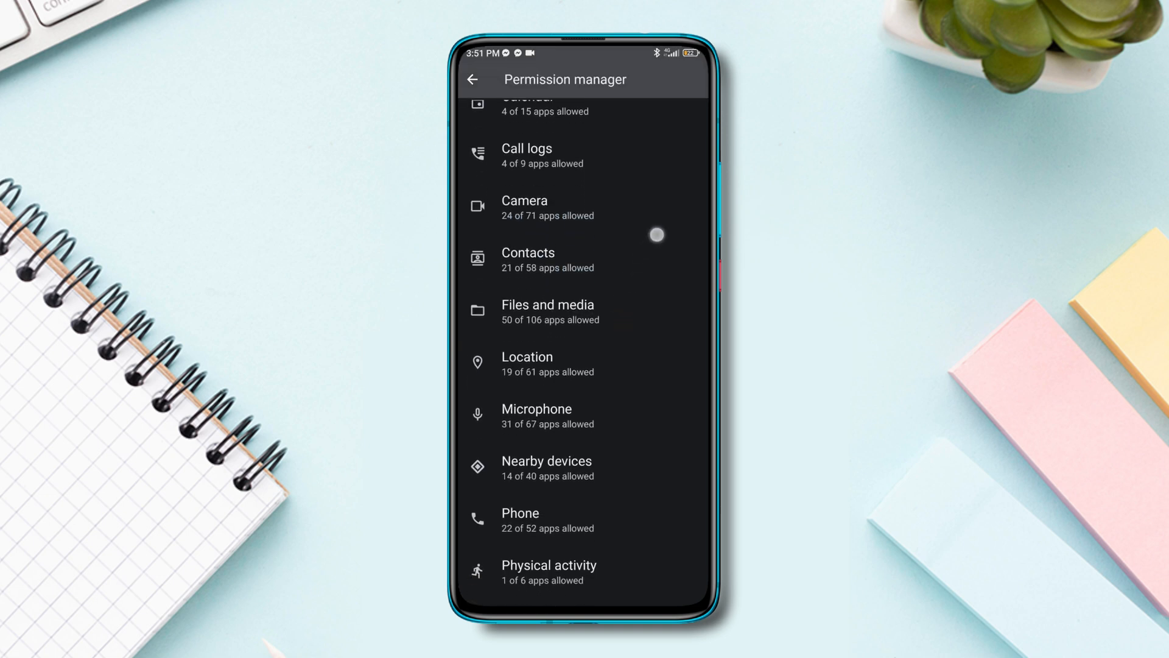
scroll("down", 3)
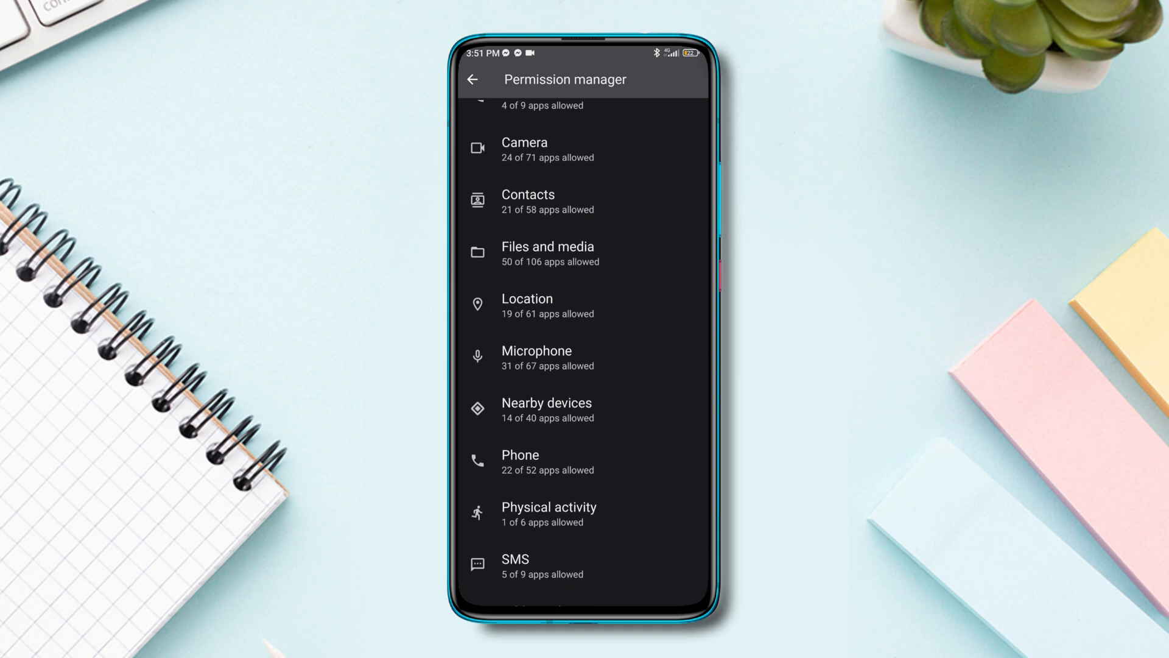
left_click(517, 306)
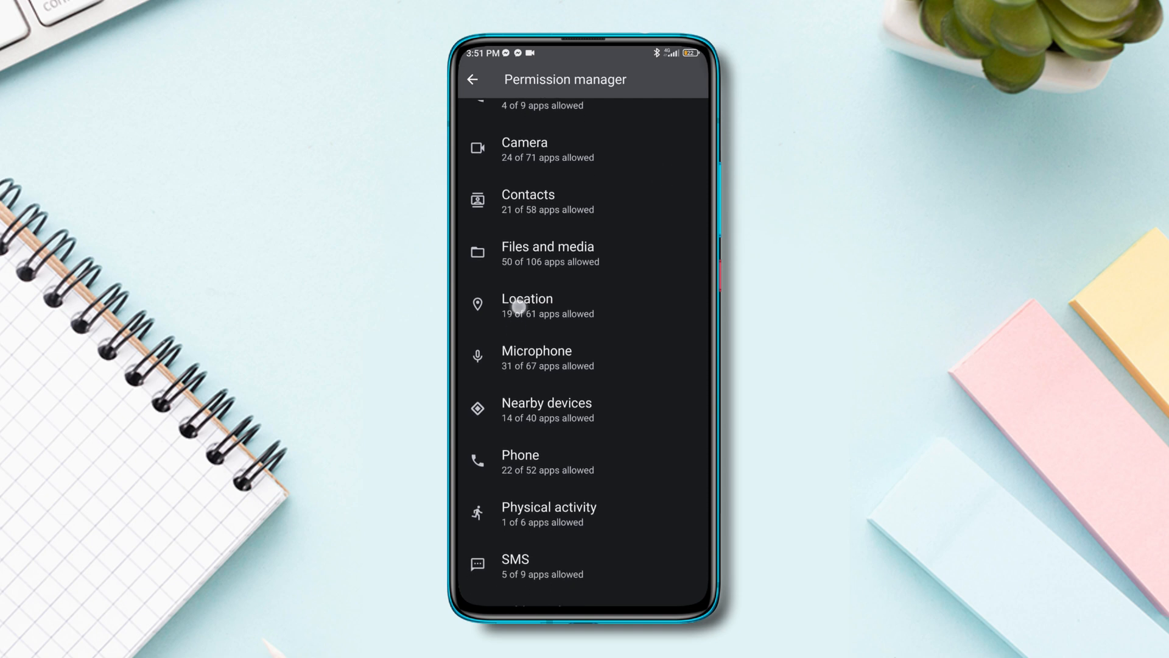
scroll("down", 3)
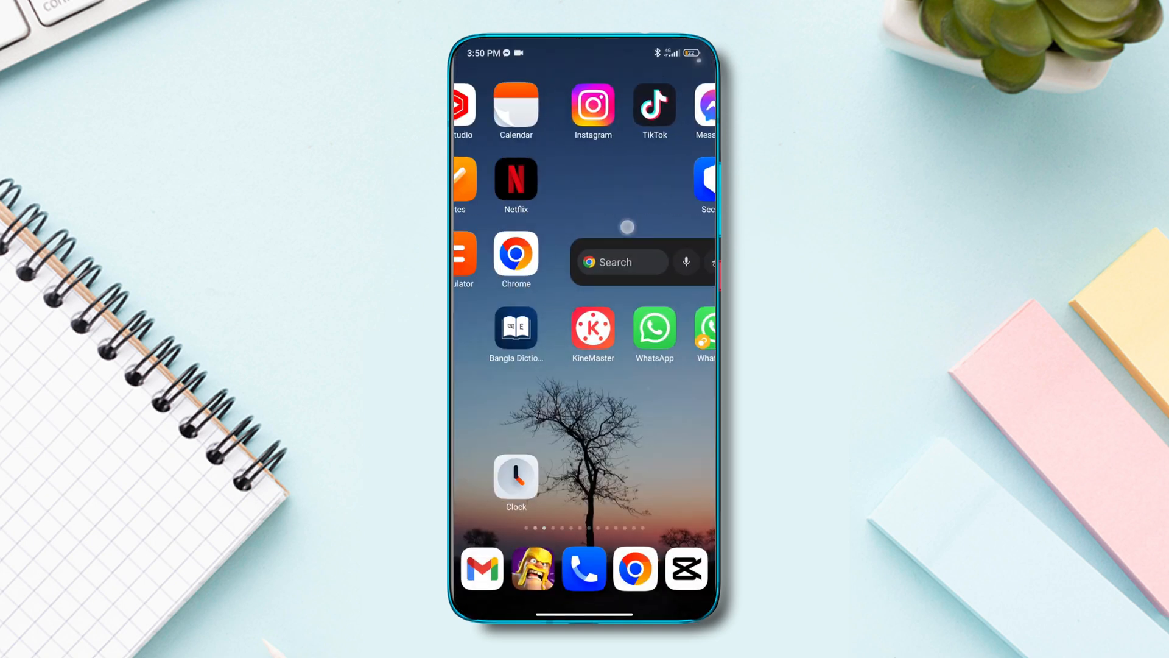
scroll("left", 3)
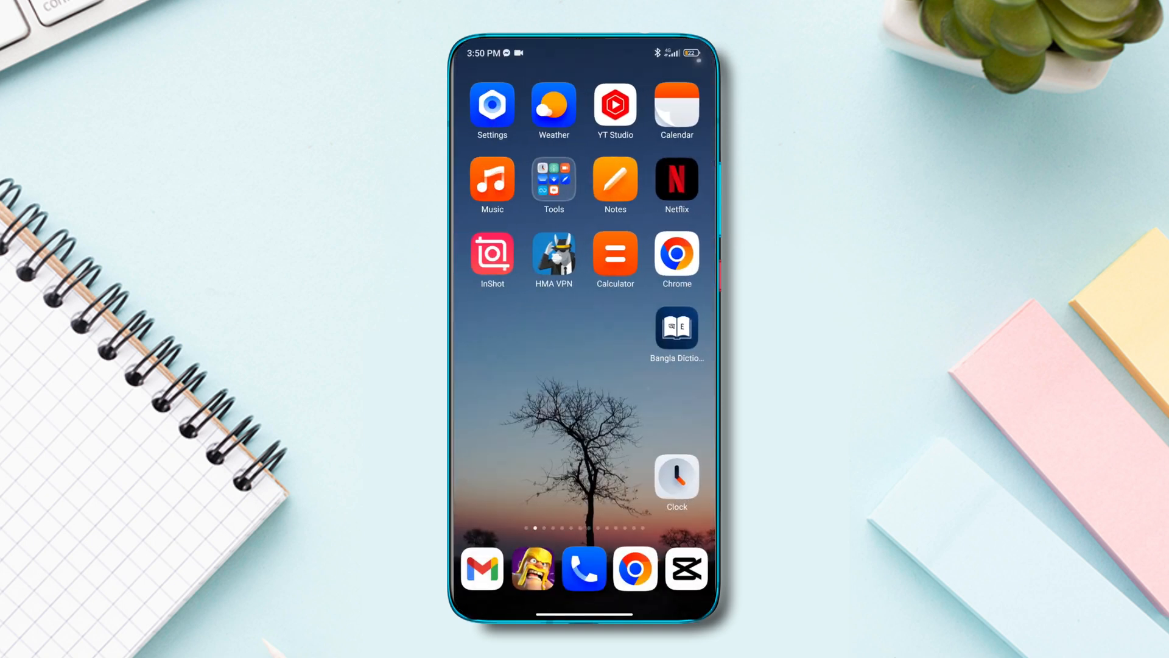